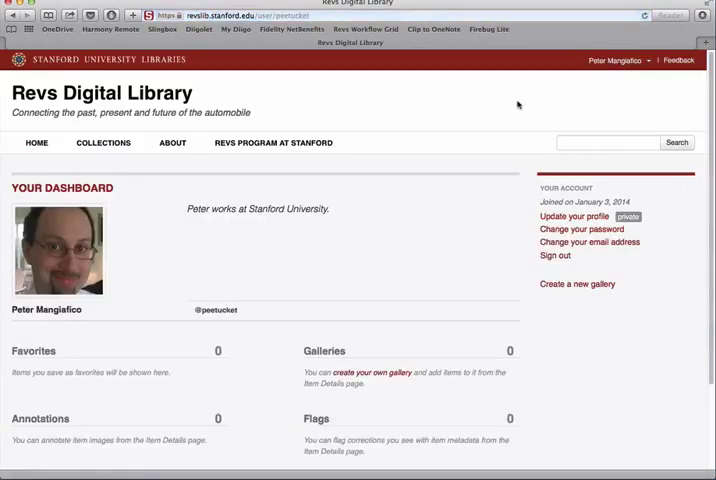
- Start a new private gallery titled 'This is my list of favorite cars' described 'Some of my favorite cars.'
{"action": "scroll", "scroll_direction": "down", "scroll_amount": 3}
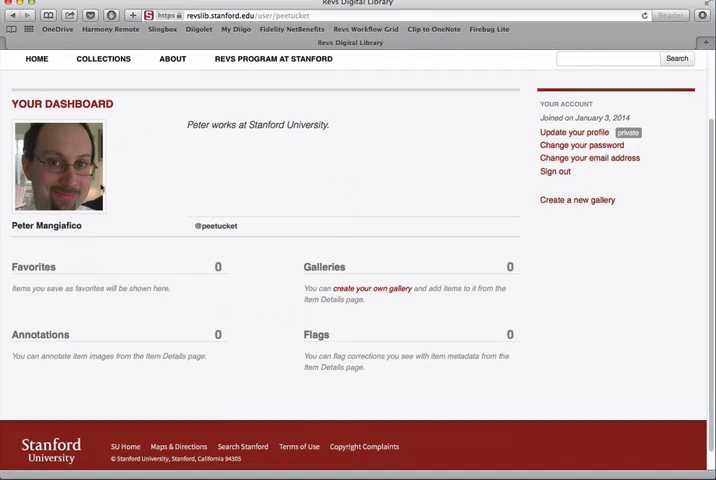
{"action": "mouse_move", "coordinate": [348, 384]}
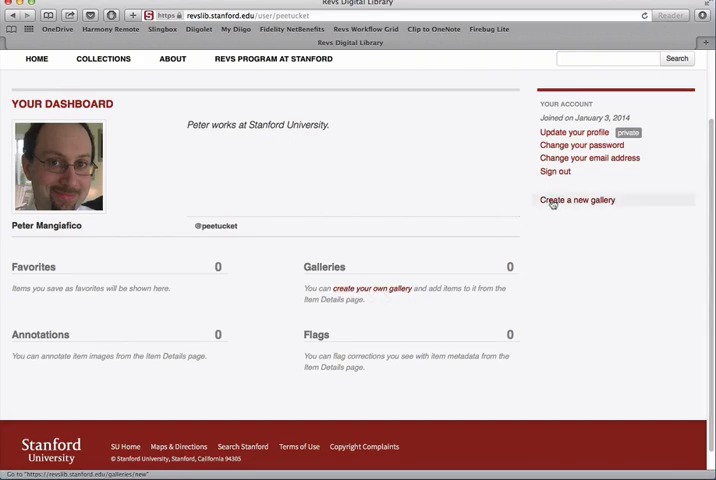
{"action": "left_click", "coordinate": [576, 200]}
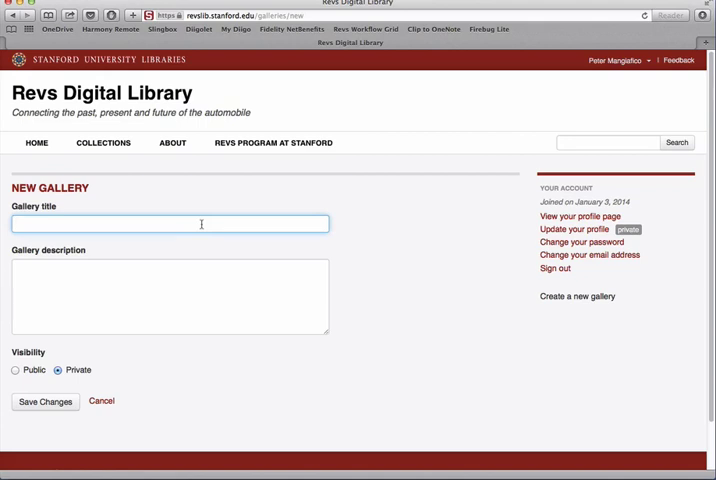
{"action": "type", "text": "t"}
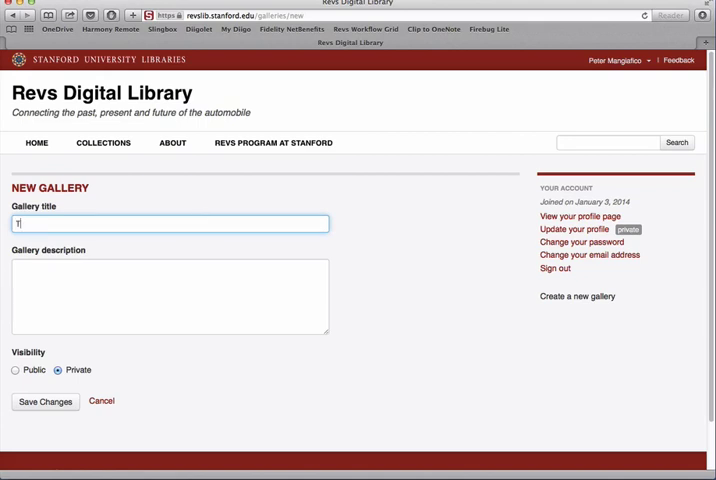
{"action": "type", "text": "This is my list of favorite cars"}
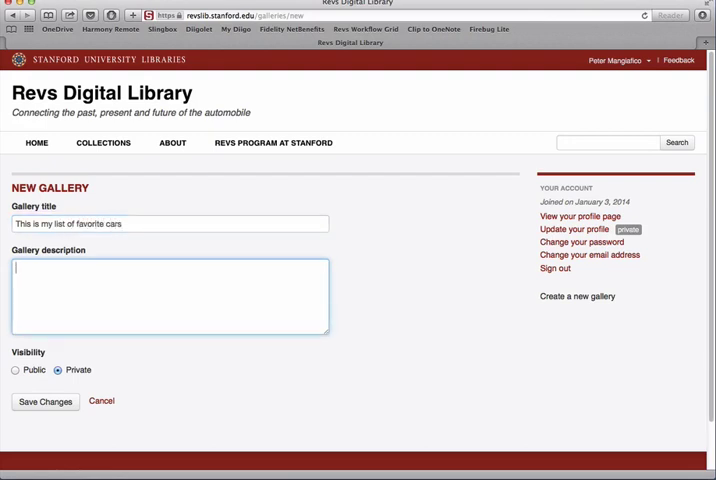
{"action": "type", "text": "Some of"}
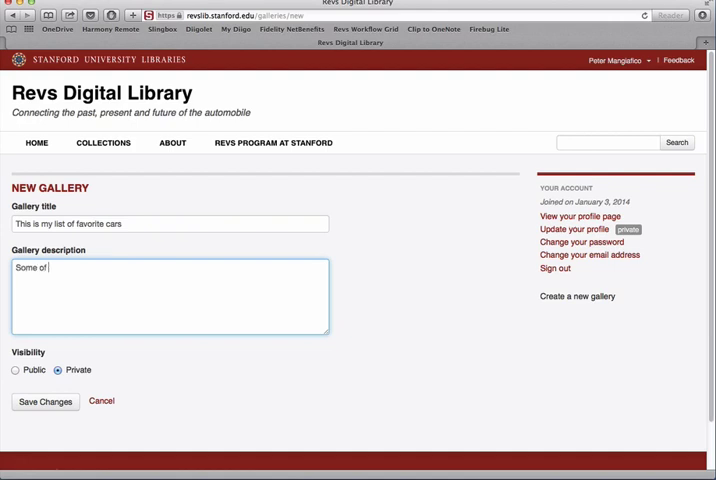
{"action": "type", "text": "my favorite cars."}
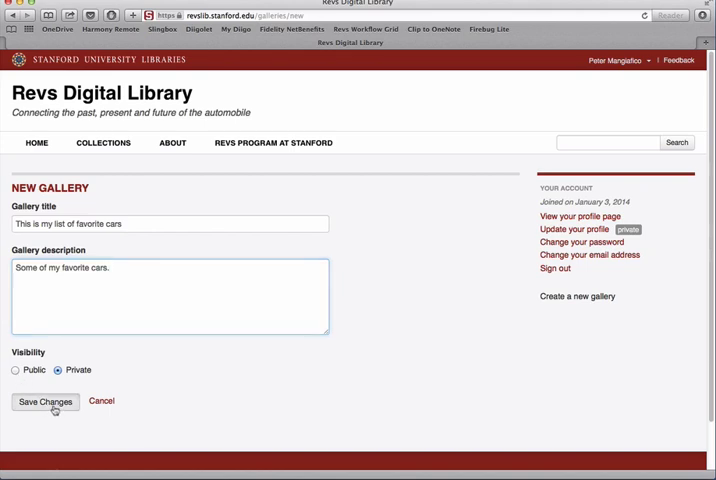
- Save the new gallery and bring up its edit form
{"action": "left_click", "coordinate": [44, 400]}
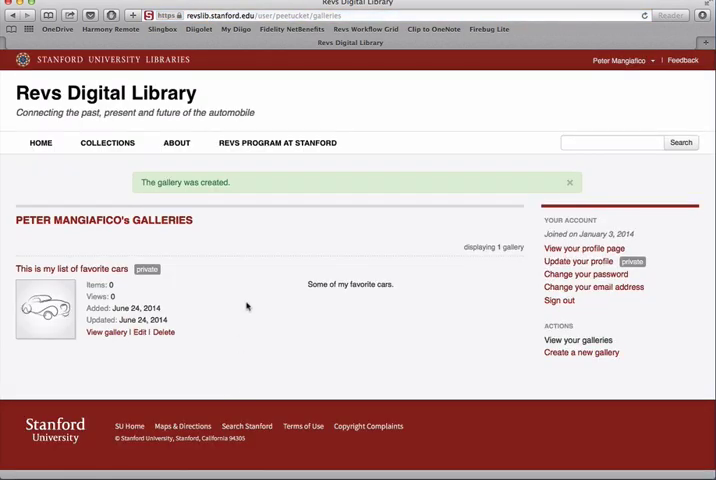
{"action": "mouse_move", "coordinate": [508, 258]}
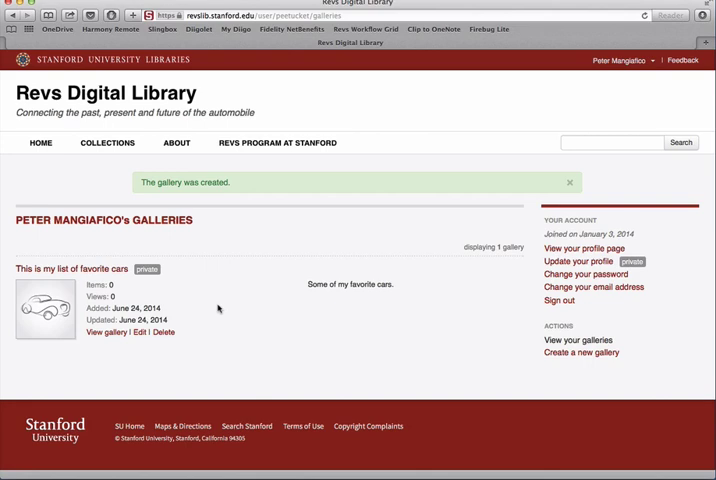
{"action": "left_click", "coordinate": [140, 332]}
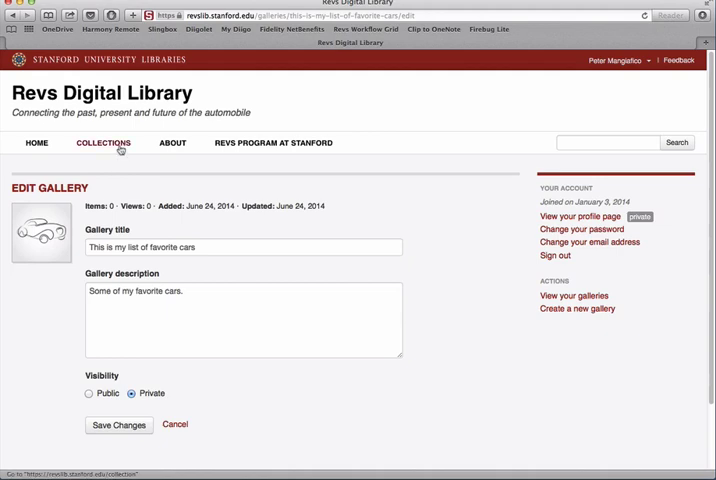
- Add the Winchester Speedway item from Collections to the favorite cars gallery
{"action": "left_click", "coordinate": [104, 142]}
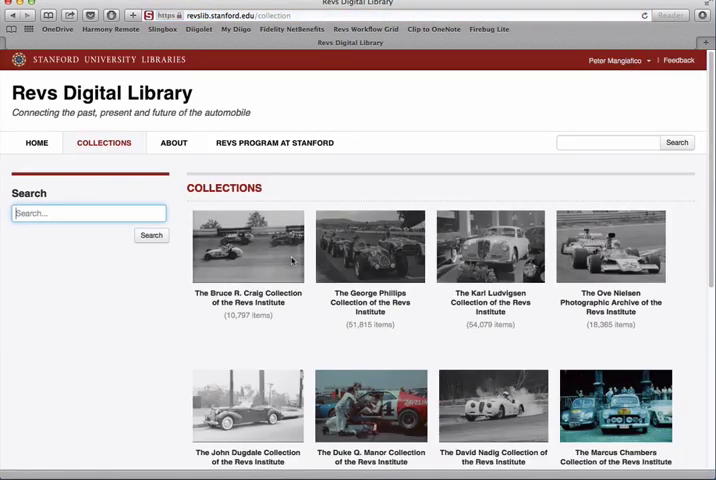
{"action": "left_click", "coordinate": [248, 246]}
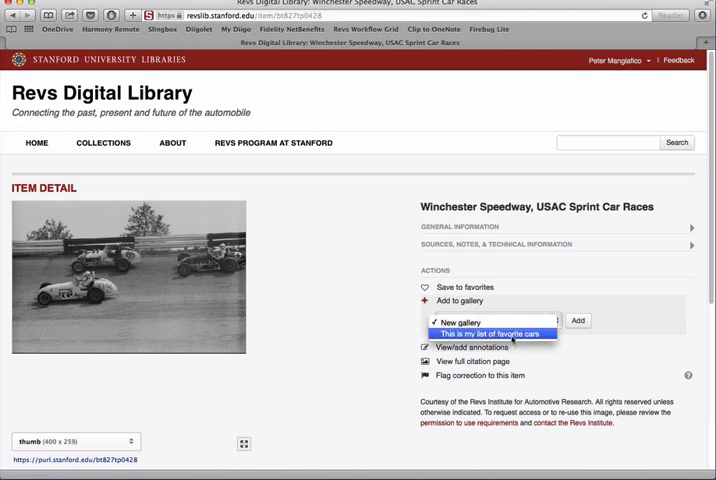
{"action": "left_click", "coordinate": [492, 332]}
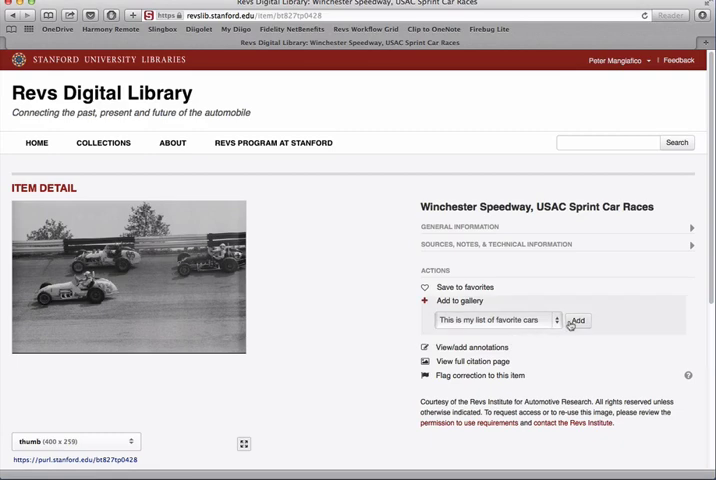
{"action": "left_click", "coordinate": [576, 320]}
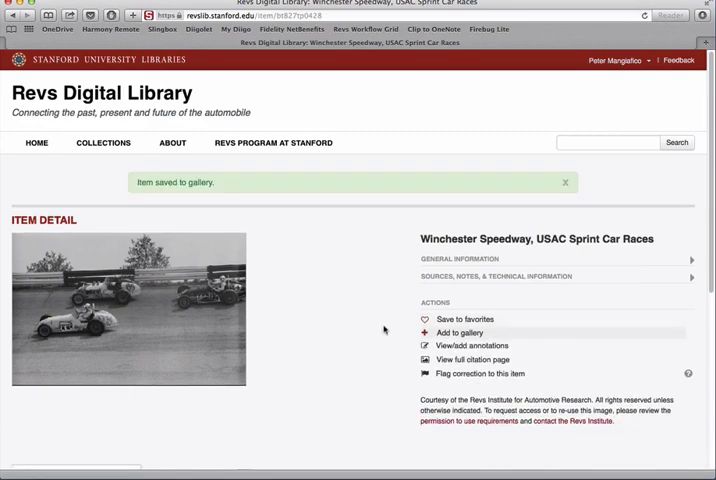
- Add the NHRA Drag Racing item to the gallery and reach the Midget Racing item
{"action": "scroll", "scroll_direction": "down", "scroll_amount": 3}
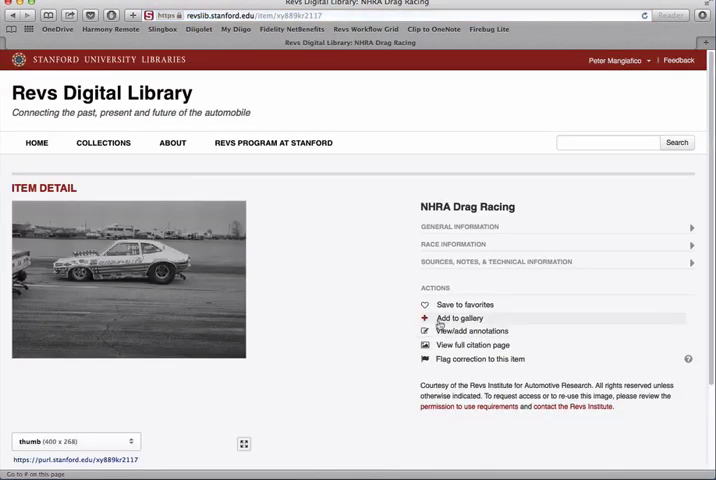
{"action": "left_click", "coordinate": [460, 318]}
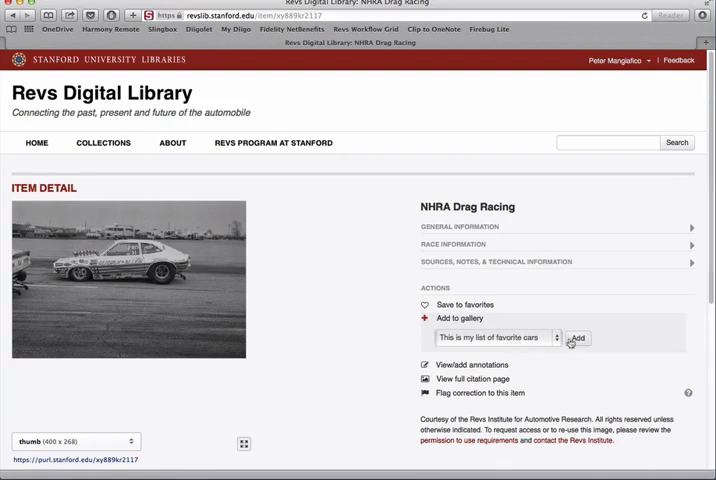
{"action": "scroll", "scroll_direction": "down", "scroll_amount": 3}
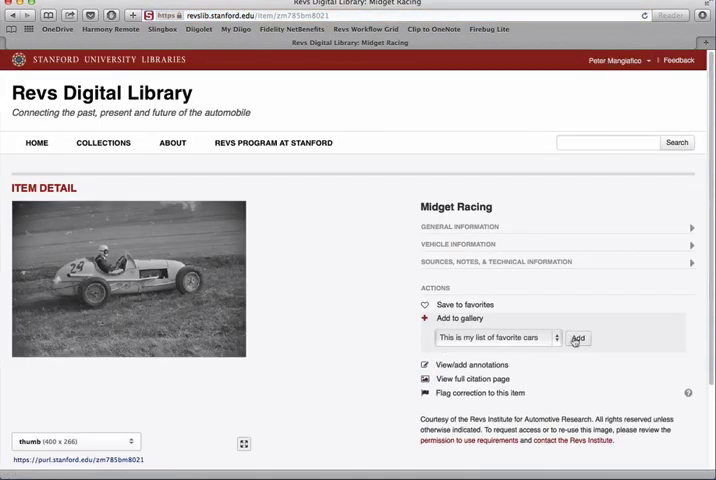
- Add Midget Racing to the gallery and view the gallery with its three items
{"action": "left_click", "coordinate": [576, 338]}
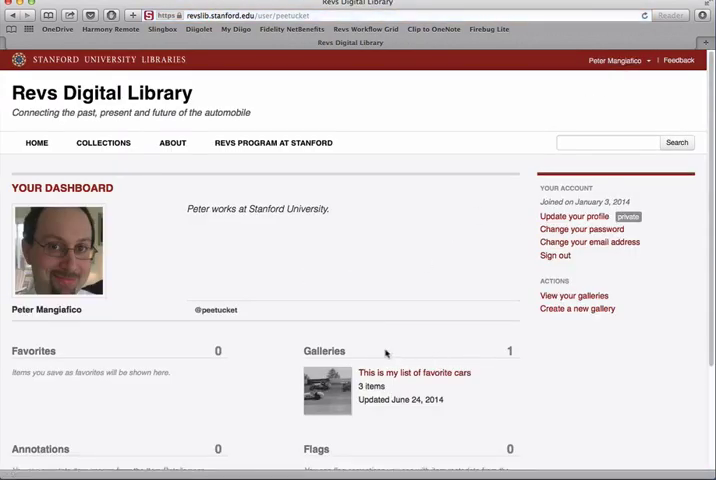
{"action": "mouse_move", "coordinate": [394, 384]}
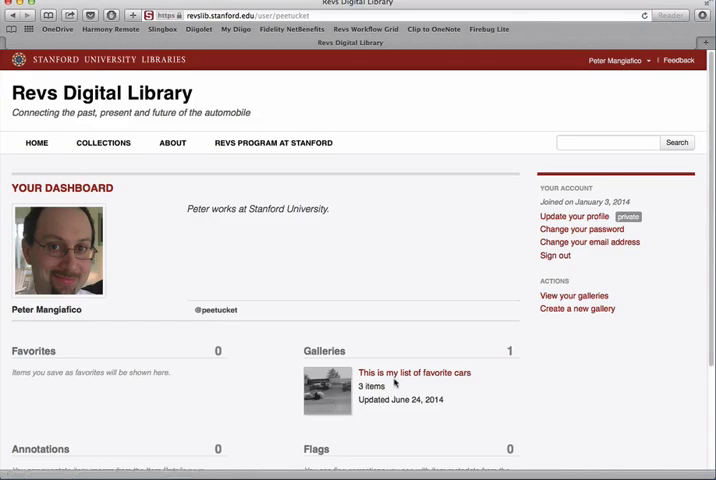
{"action": "left_click", "coordinate": [404, 372]}
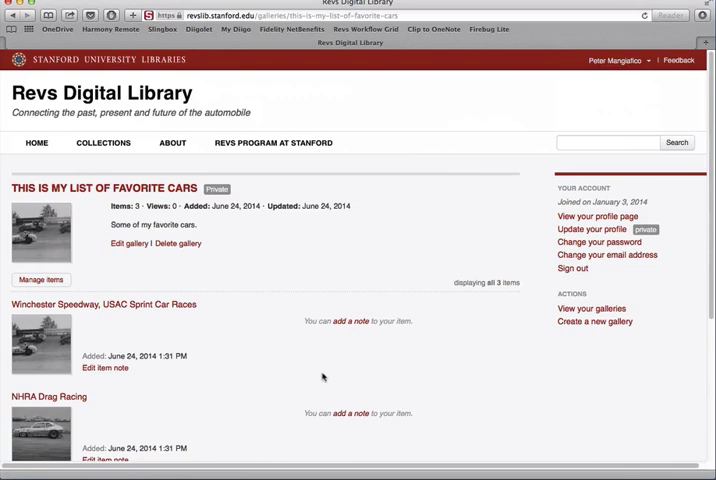
{"action": "mouse_move", "coordinate": [136, 404]}
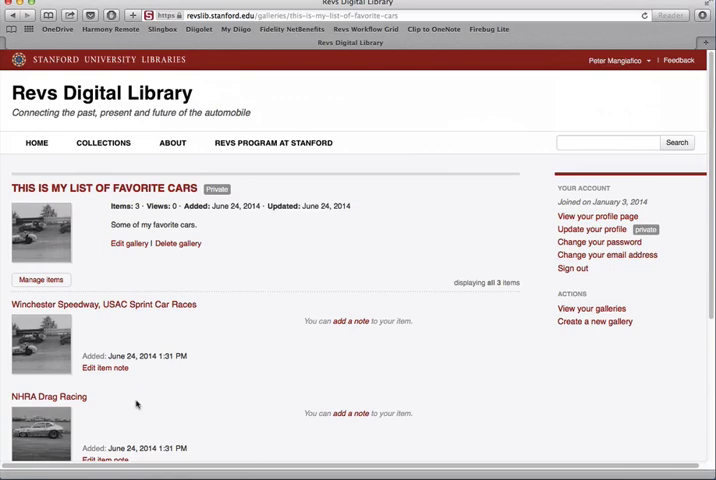
- Give Winchester Speedway the note 'I like the cars in this image'
{"action": "scroll", "scroll_direction": "down", "scroll_amount": 3}
{"action": "type", "text": "I like the cars in this image."}
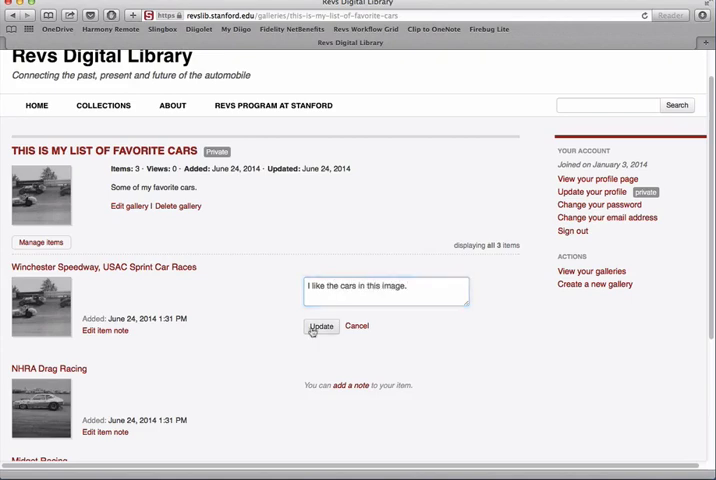
{"action": "left_click", "coordinate": [320, 326]}
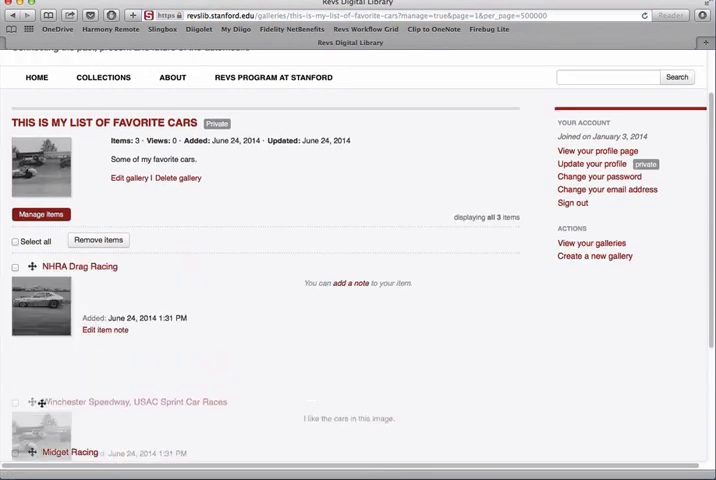
- Review the reordered items: NHRA Drag Racing, Winchester Speedway, then Midget Racing
{"action": "scroll", "scroll_direction": "down", "scroll_amount": 3}
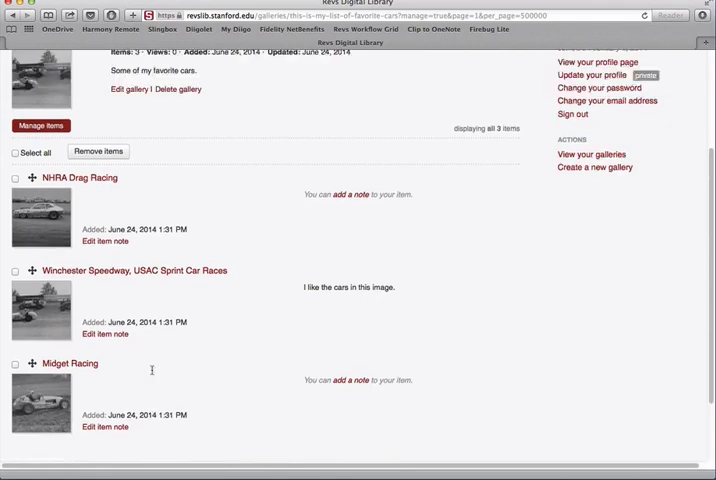